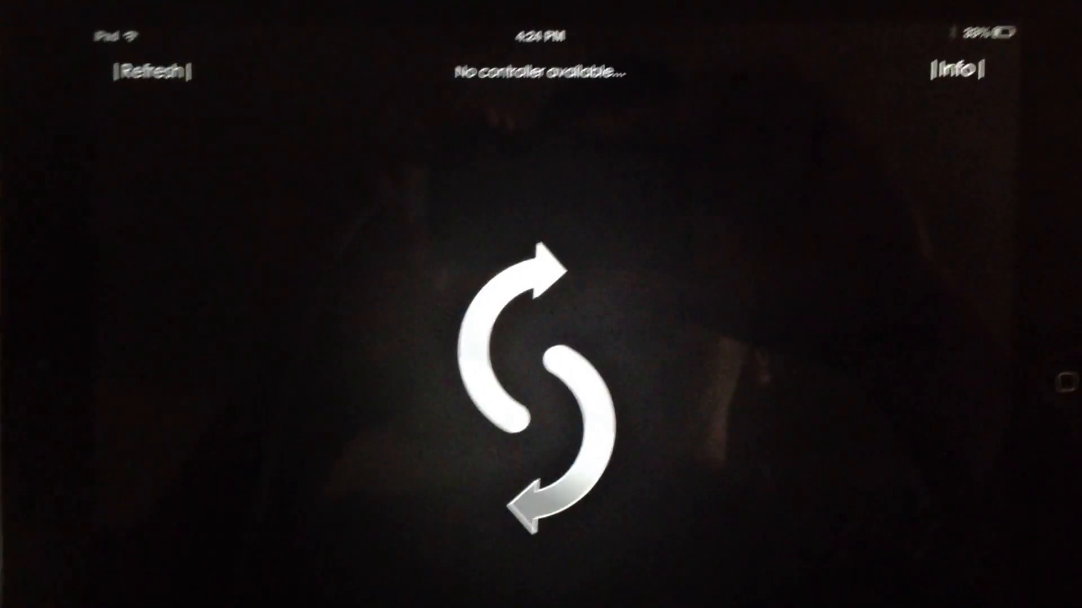
Step: Rescan for a MyDMX controller from the 'No controller available' screen
left_click(154, 71)
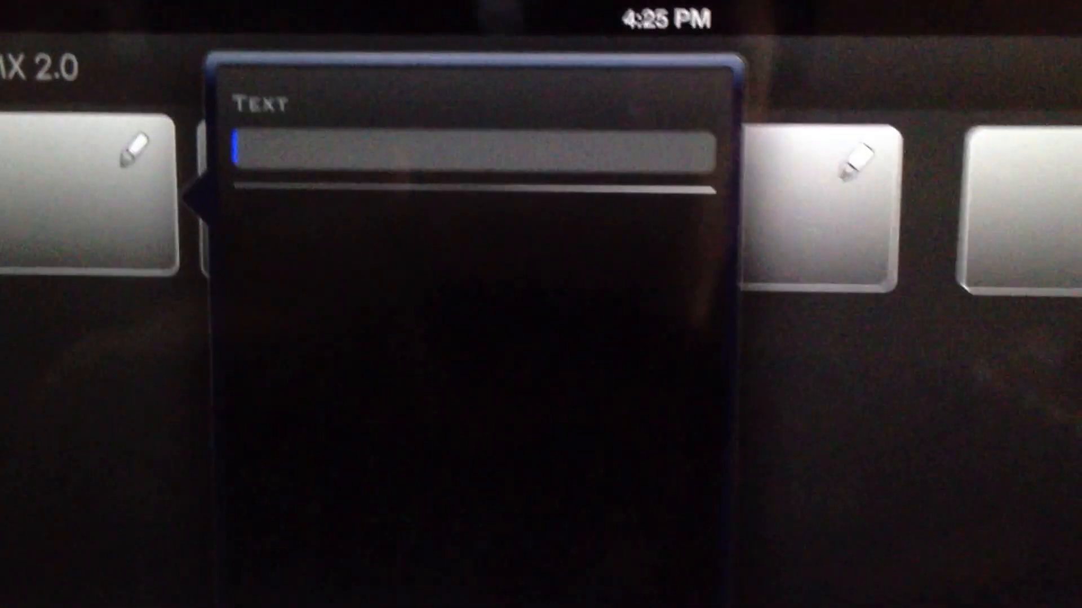
Step: Enter Red, Green and Yellow as the Text of the blank remote buttons
type("Red")
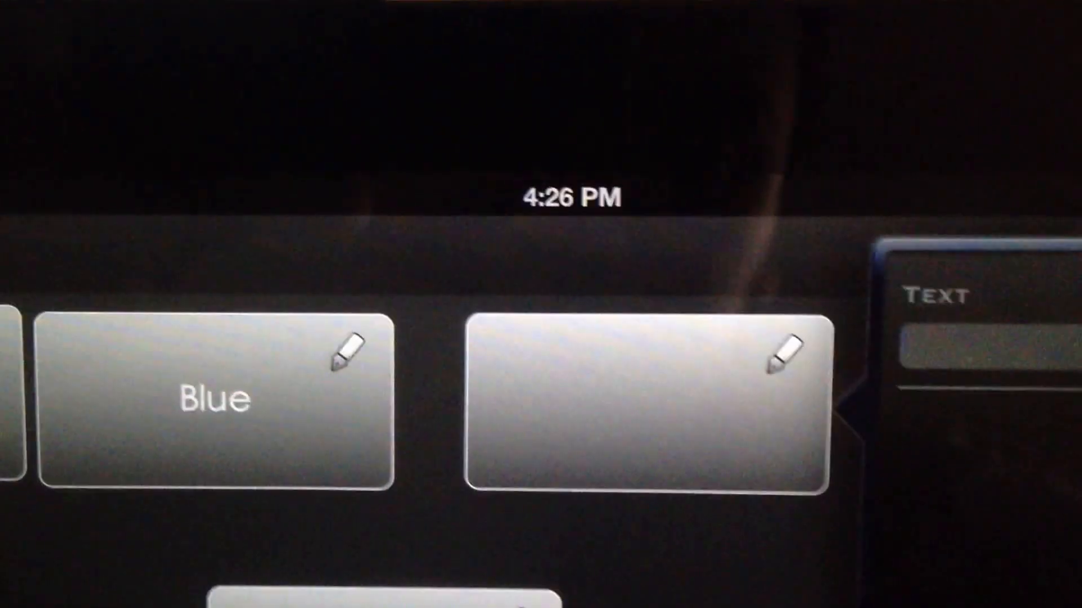
type("Green")
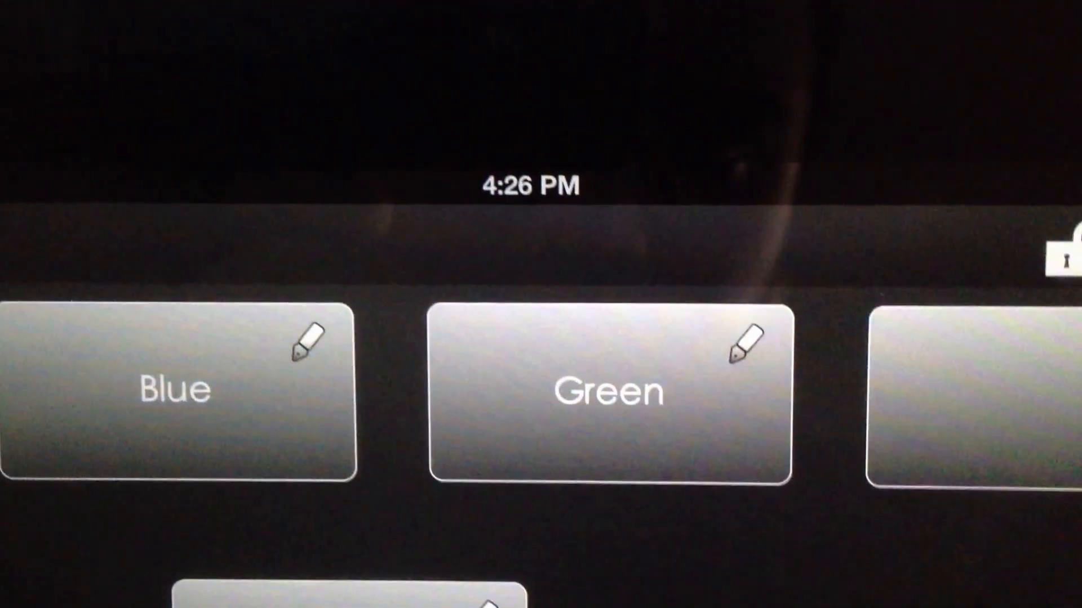
left_click(744, 342)
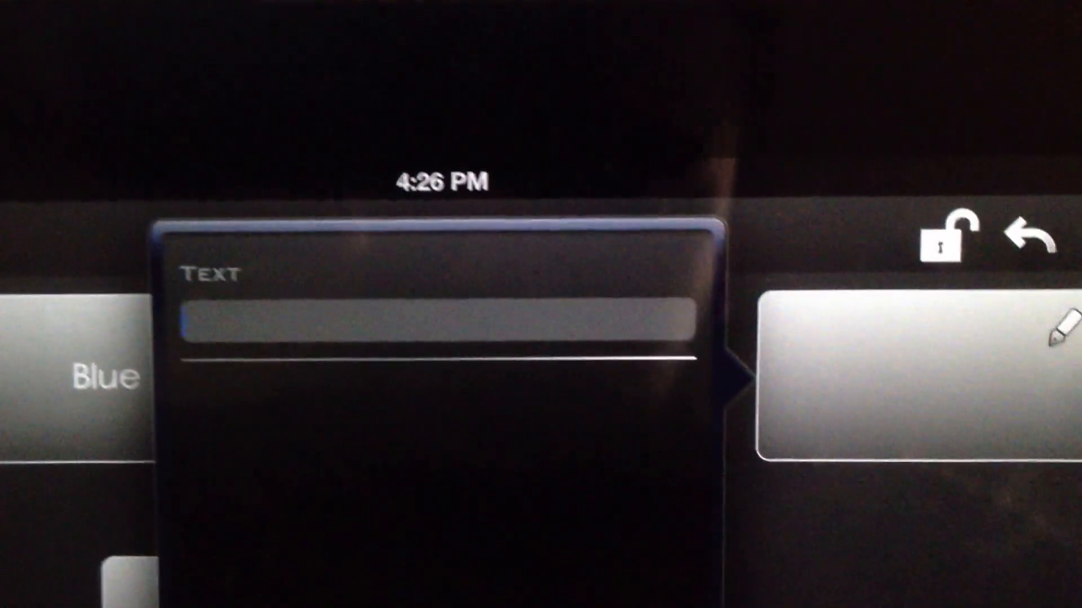
type("Yellow Fade In")
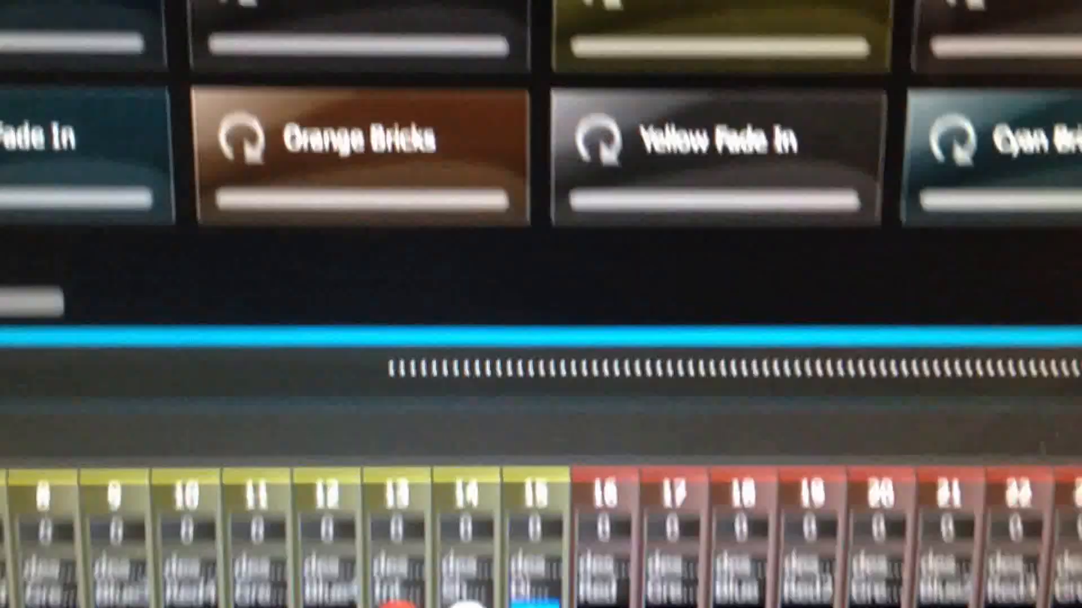
Step: Right-click a colour scene such as Yellow Fade In to map it to a remote button
right_click(379, 83)
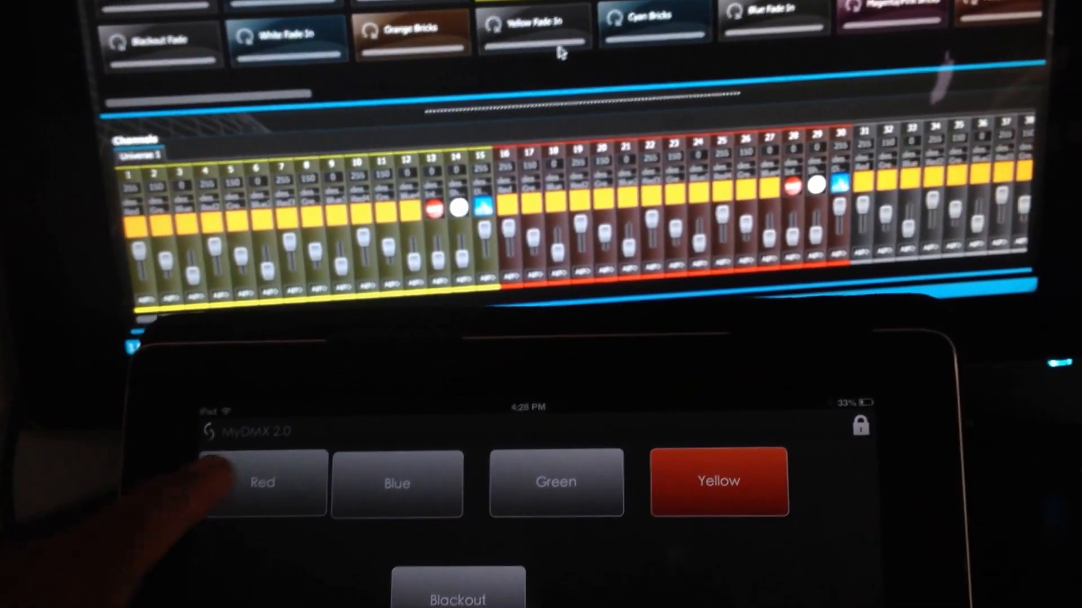
Step: Fire the Red, Blue, Green and Yellow scenes from the iPad remote buttons
left_click(262, 483)
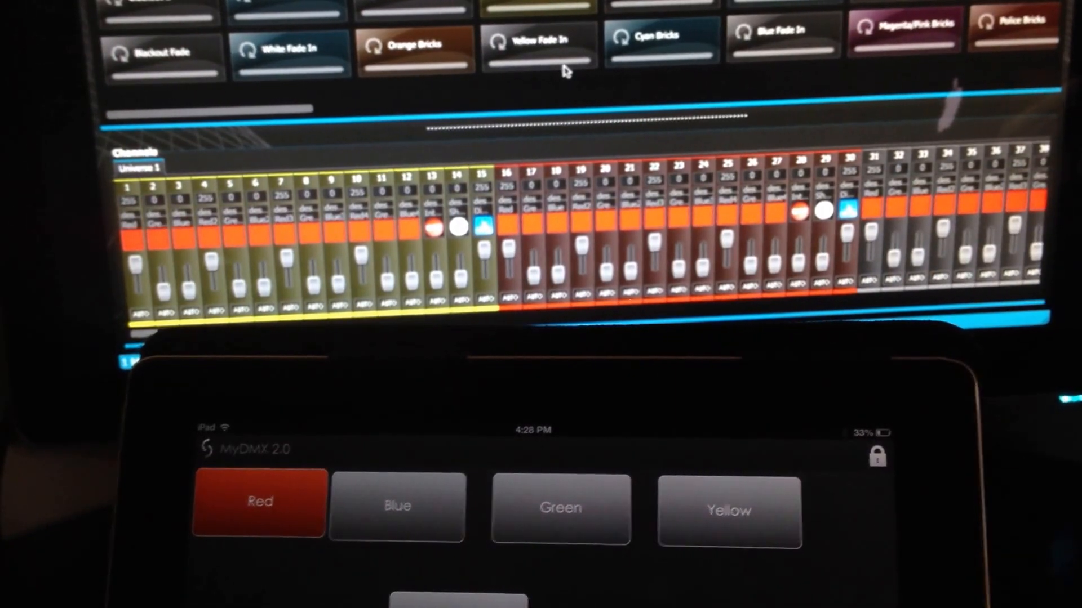
left_click(378, 501)
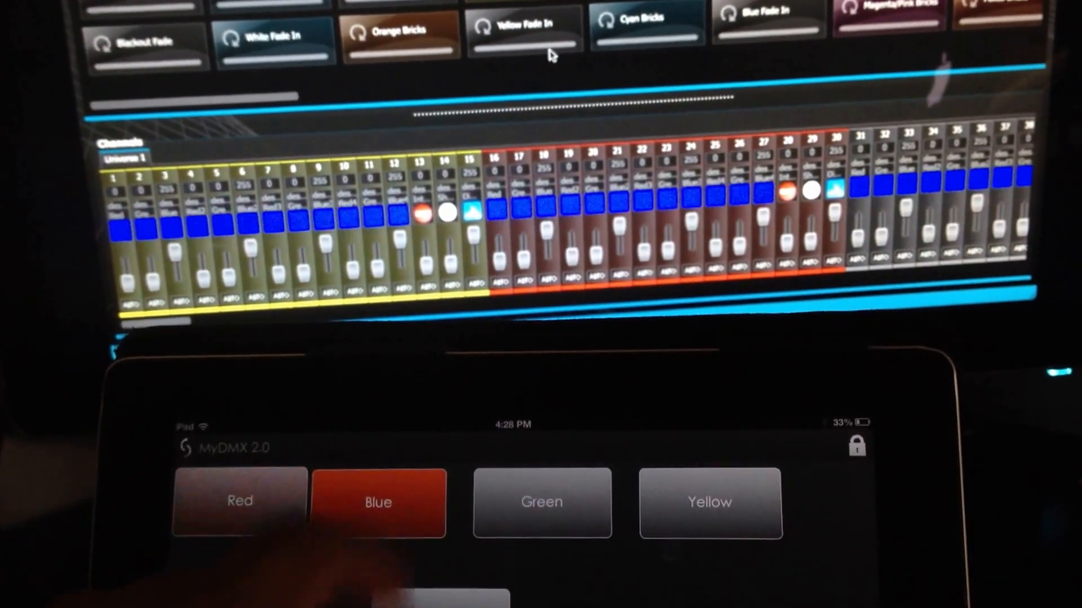
left_click(542, 502)
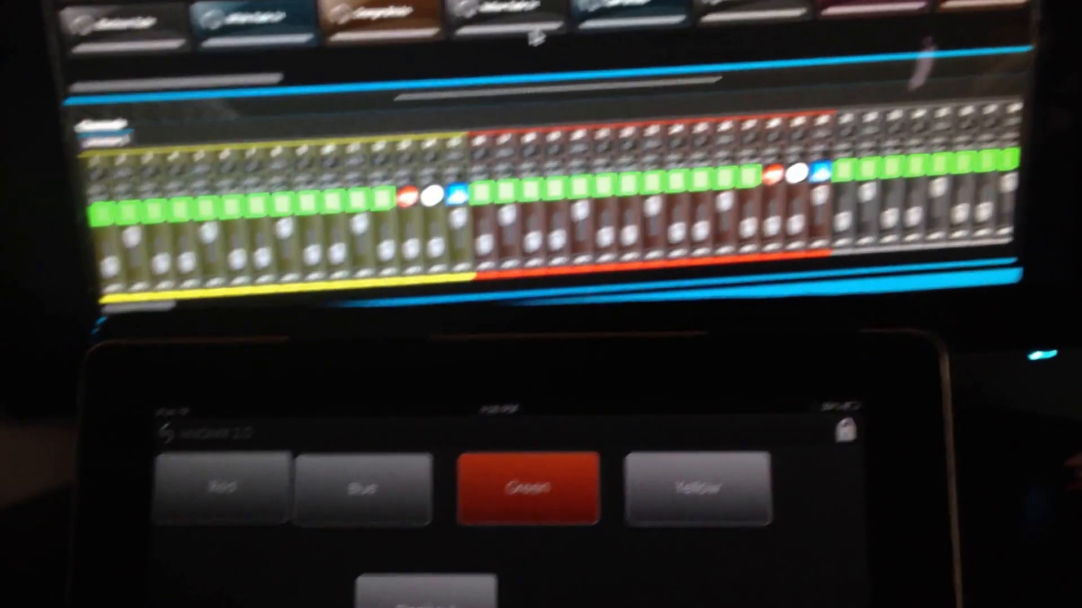
left_click(698, 479)
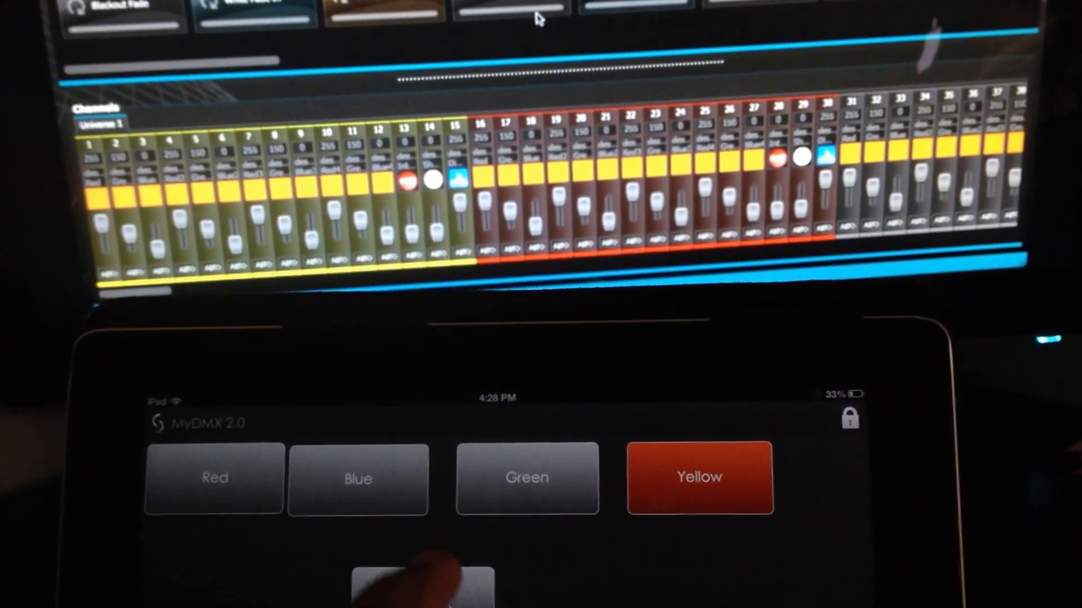
left_click(698, 477)
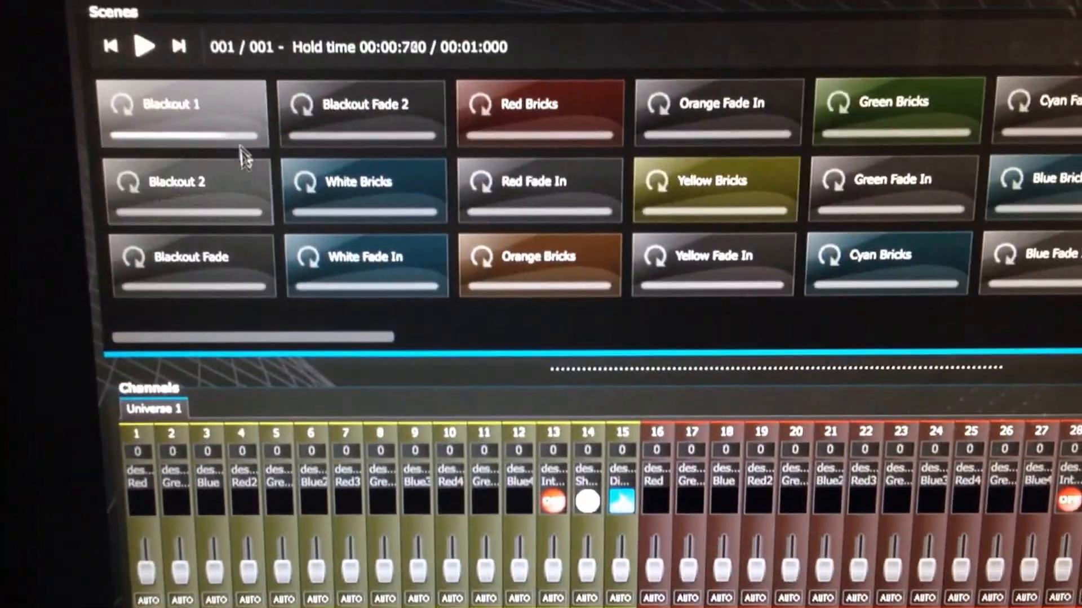
Step: Scroll the Universe 1 channel strip to the moving-head channels 78–94
scroll("down", 3)
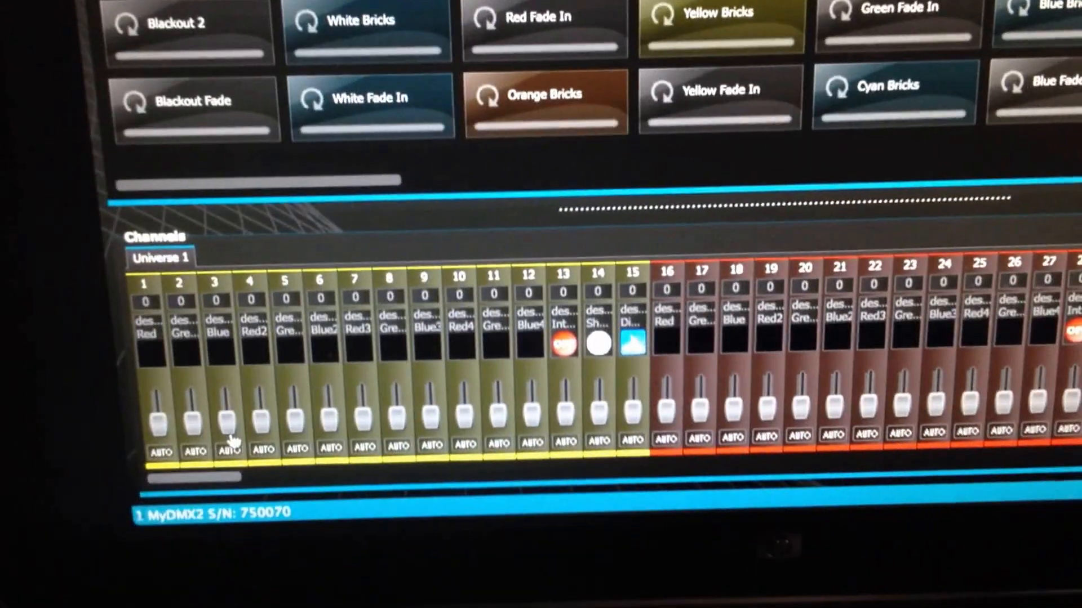
scroll("right", 3)
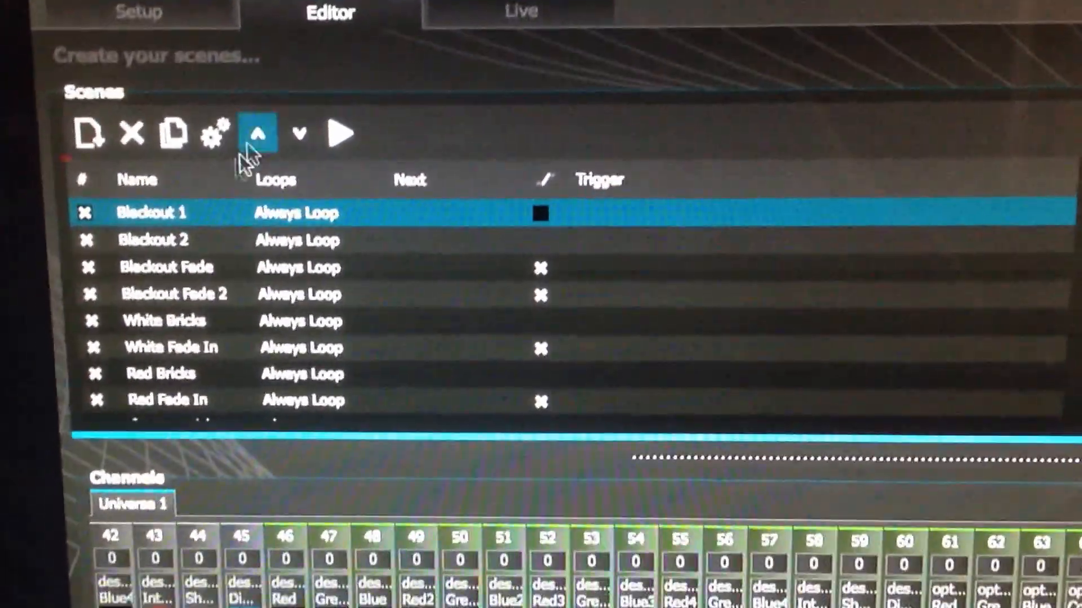
left_click(138, 12)
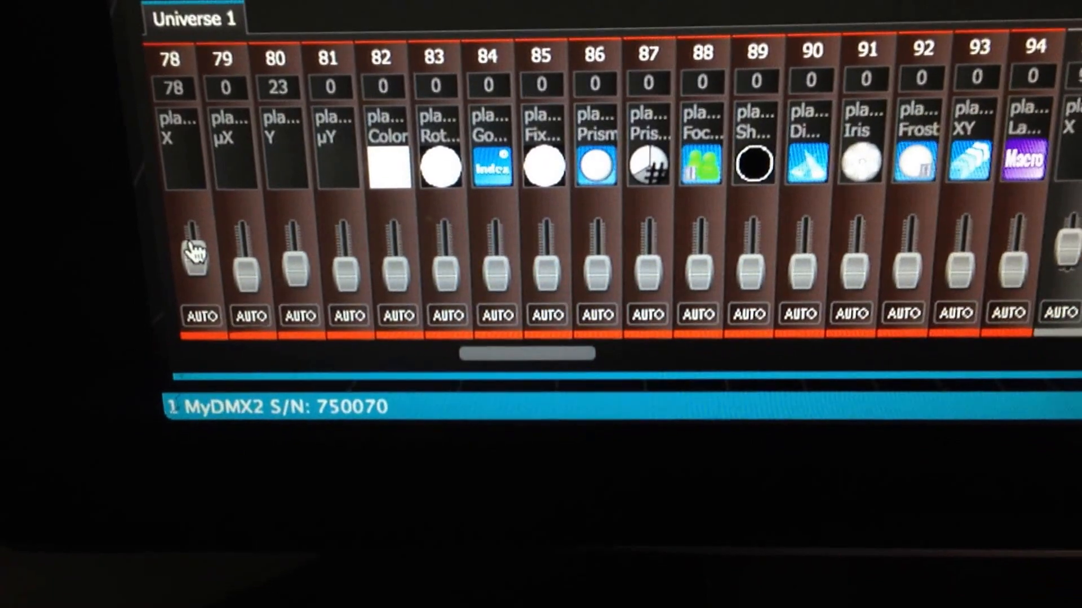
right_click(194, 252)
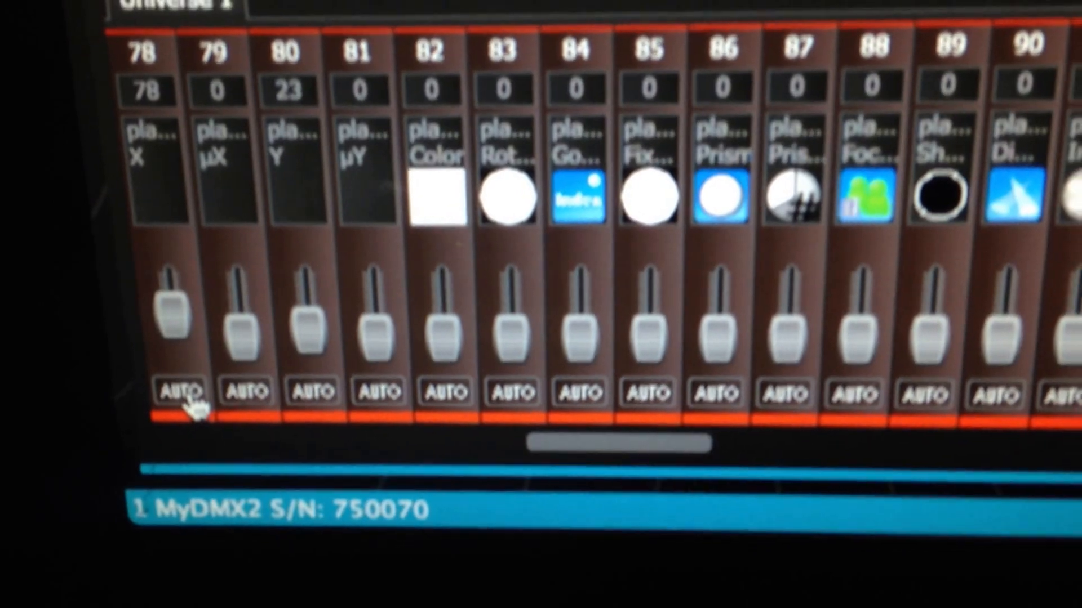
Step: In the Live view, switch the moving head's X pan channel from AUTO to LTP
left_click(645, 188)
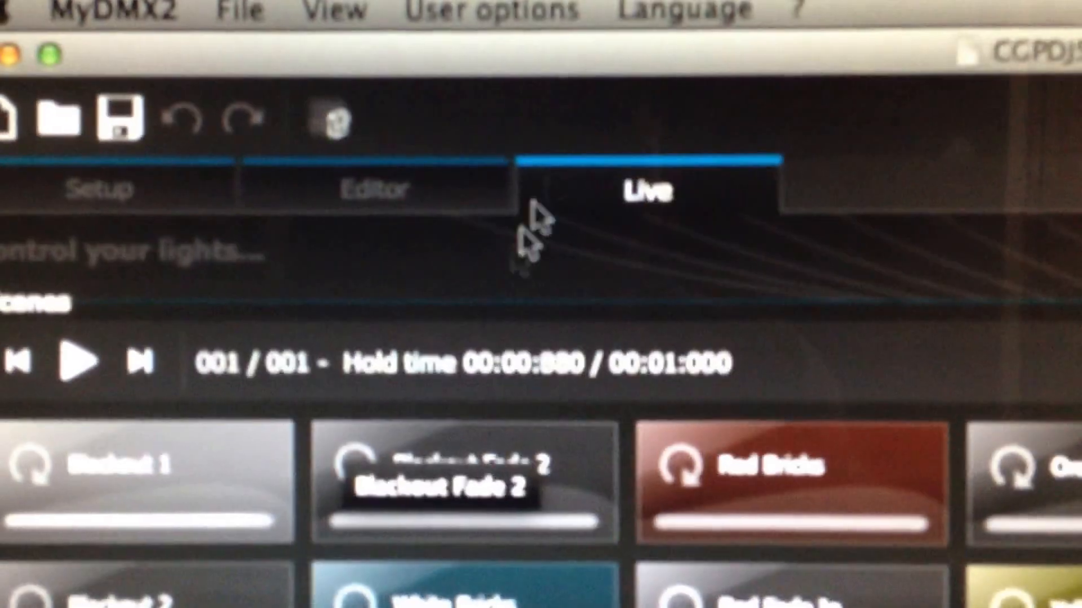
left_click(482, 11)
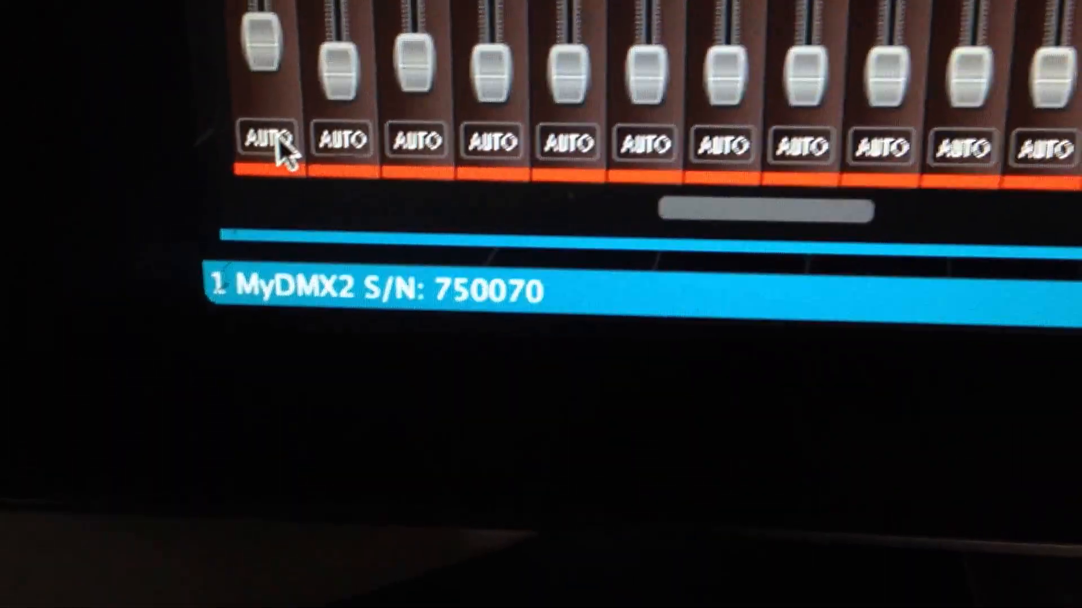
left_click(269, 144)
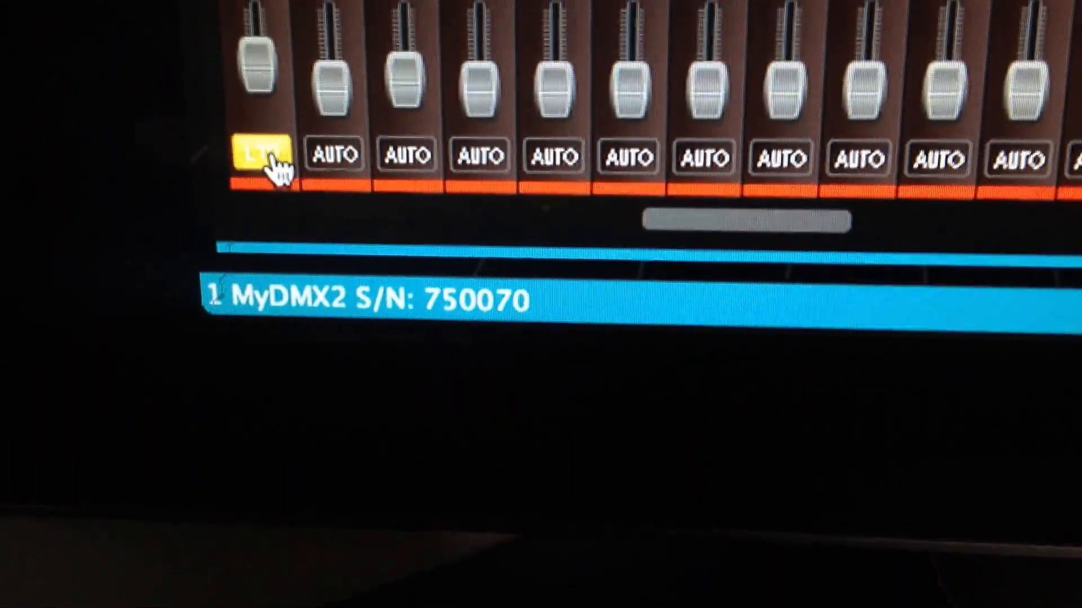